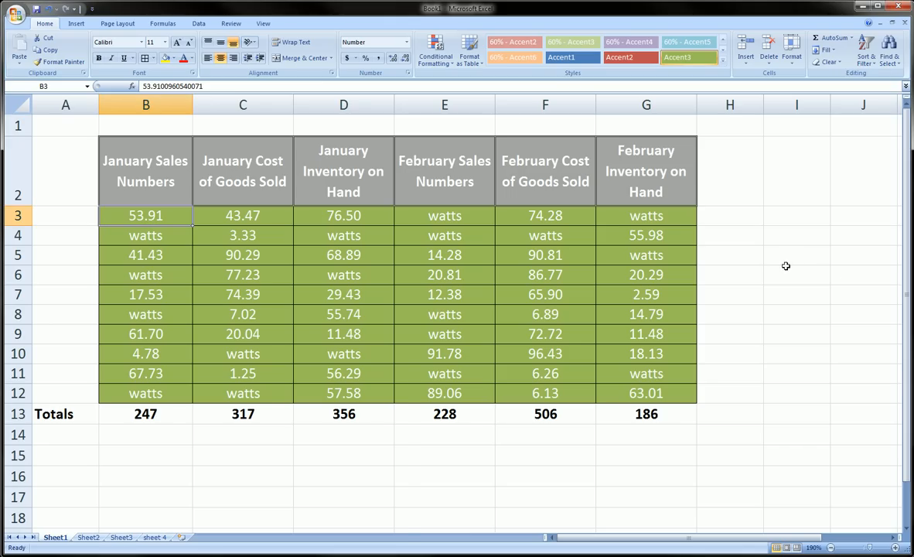
Bring up the Find and Replace dialog with Ctrl+F and Ctrl+H, dismissing it each time.
{"action": "key", "text": "Ctrl+f"}
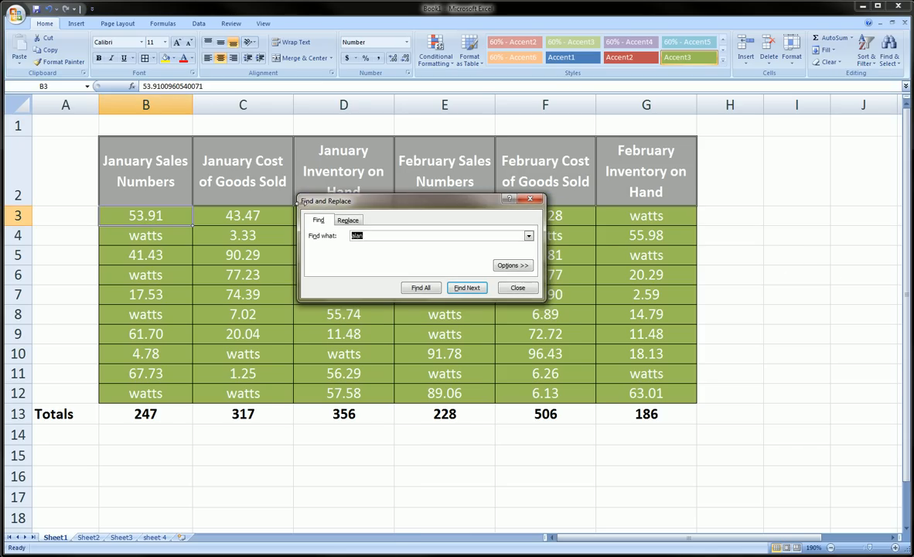
{"action": "left_click", "coordinate": [517, 288]}
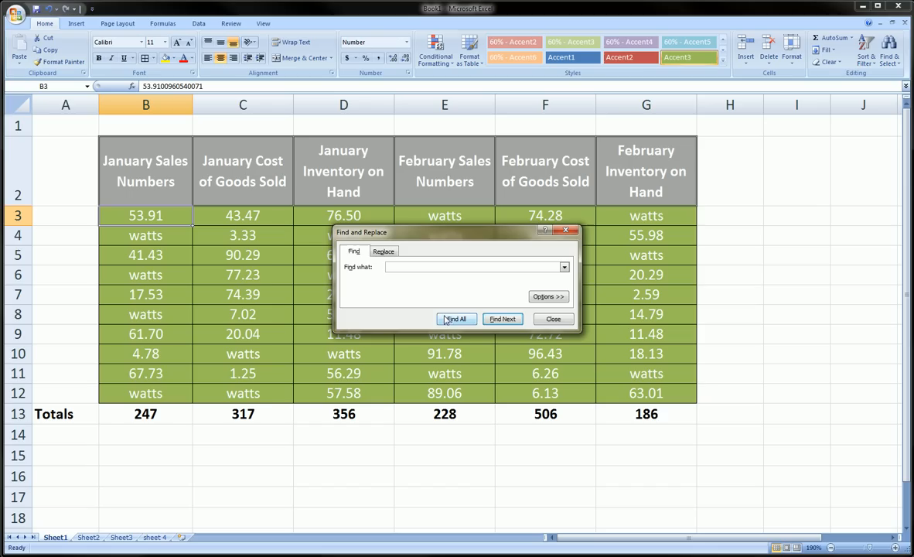
{"action": "left_click", "coordinate": [552, 318]}
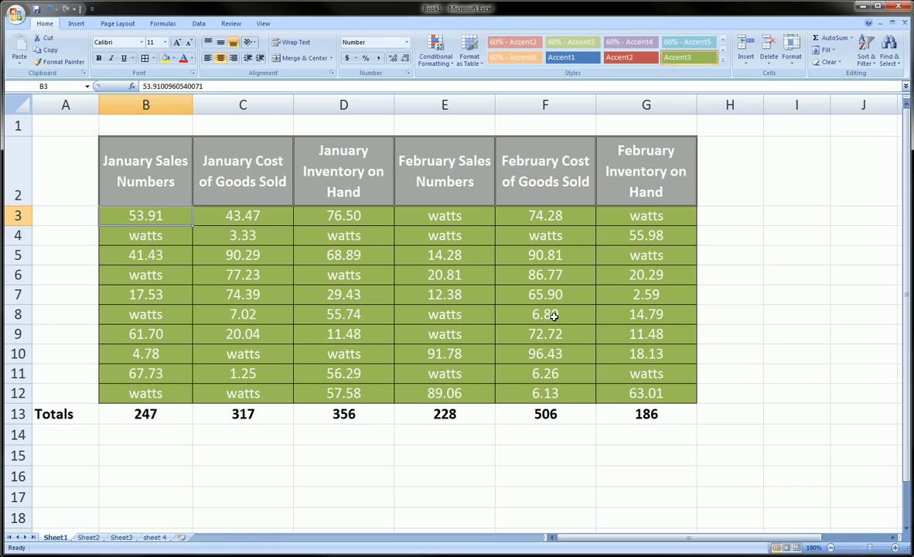
{"action": "mouse_move", "coordinate": [548, 300]}
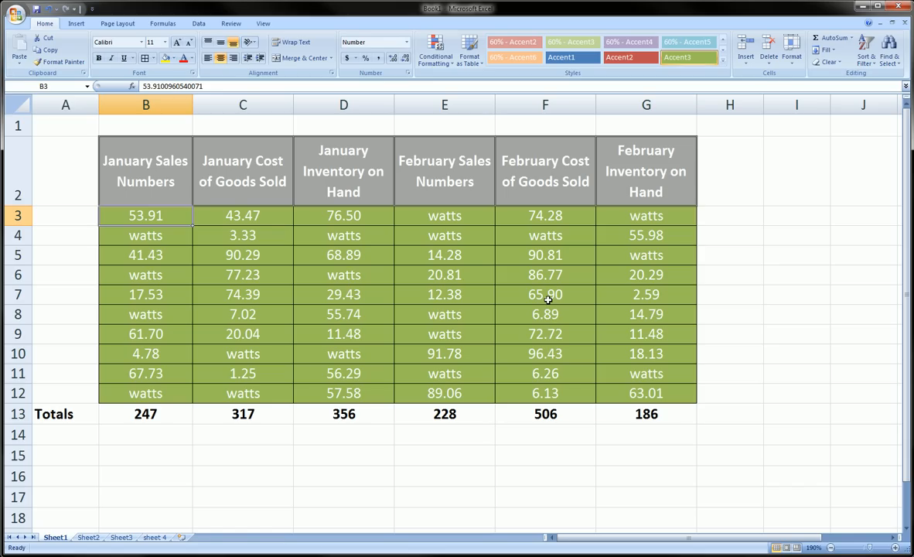
{"action": "mouse_move", "coordinate": [497, 301]}
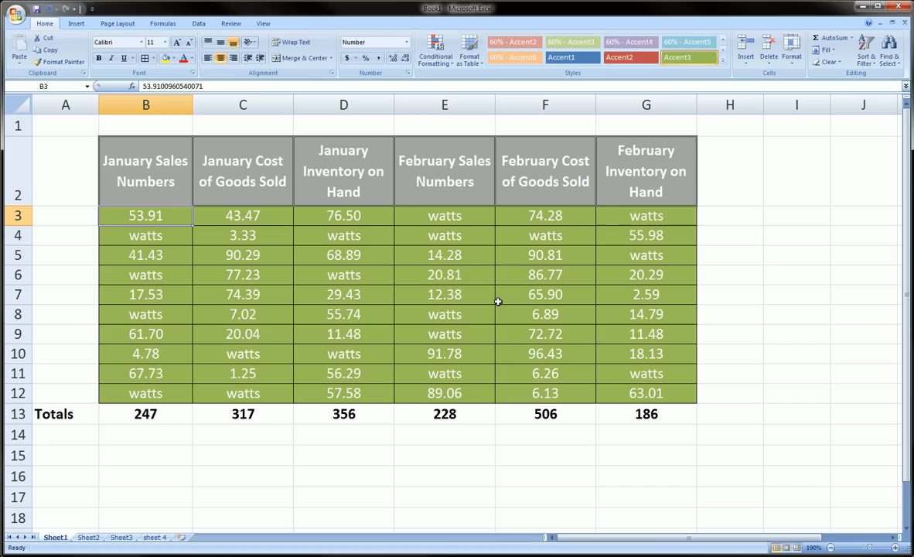
{"action": "key", "text": "ctrl+h"}
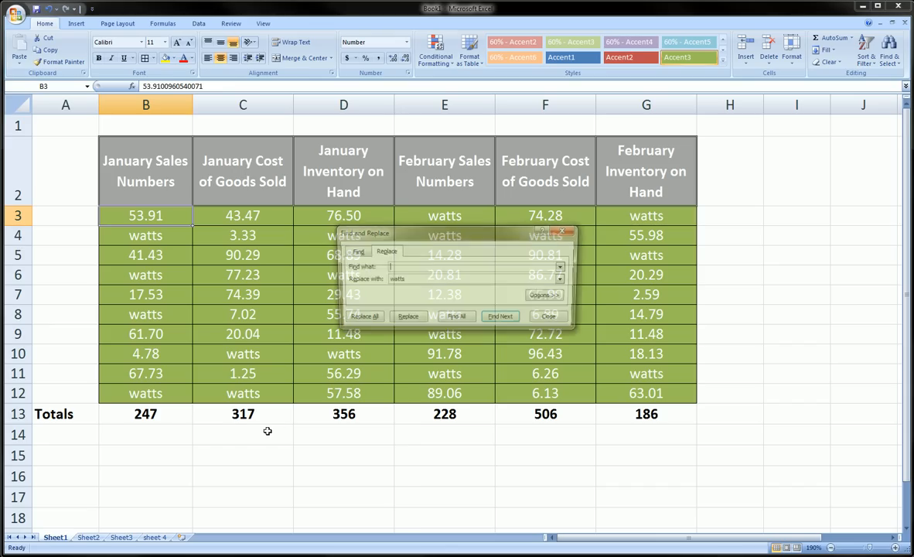
{"action": "left_click", "coordinate": [547, 315]}
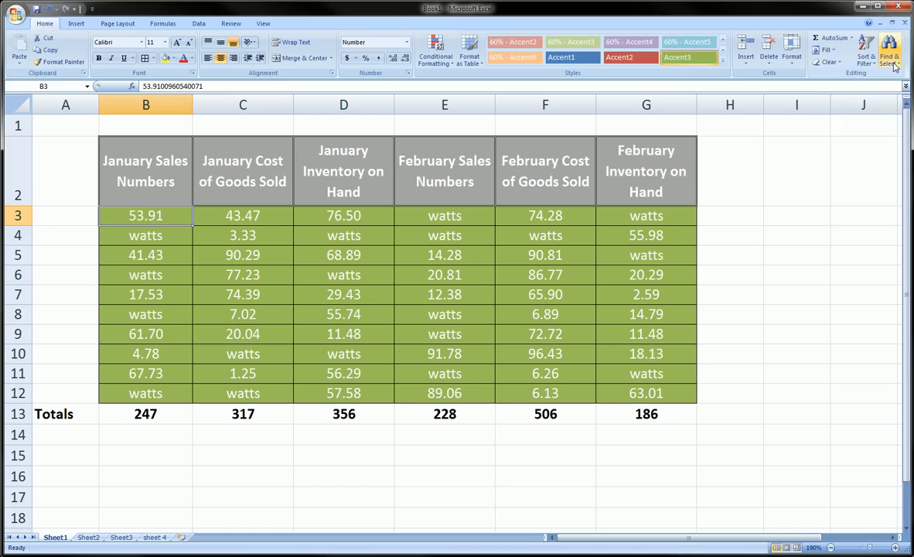
Reopen the Replace dialog from Home > Find & Select, with empty search fields.
{"action": "left_click", "coordinate": [882, 50]}
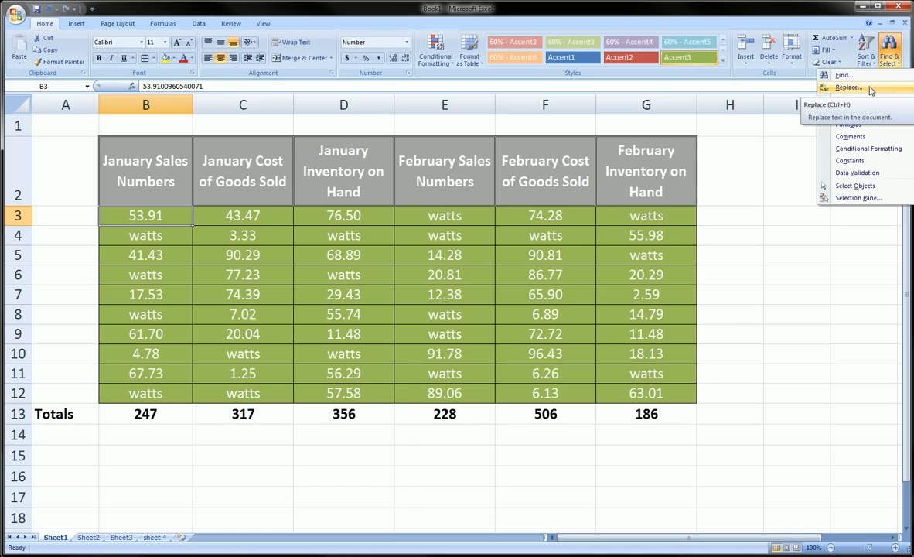
{"action": "left_click", "coordinate": [825, 99]}
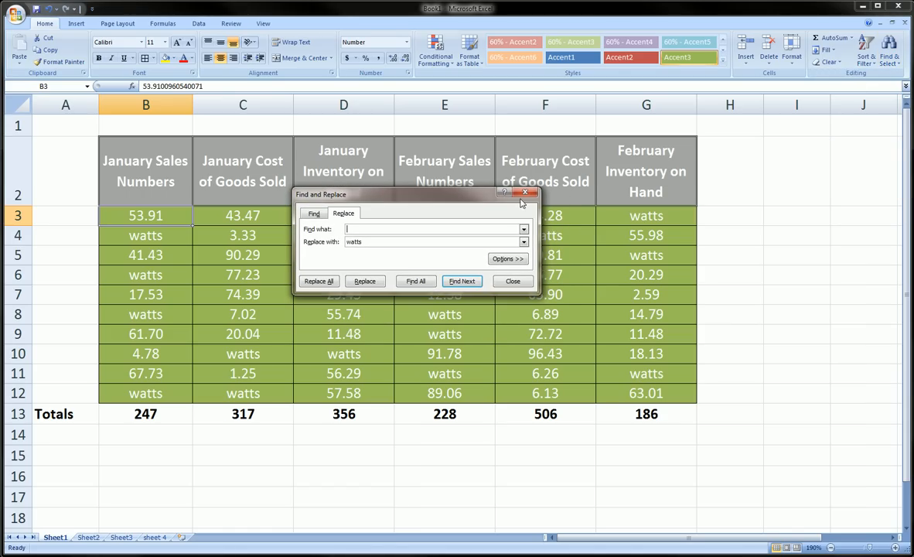
{"action": "left_click", "coordinate": [882, 53]}
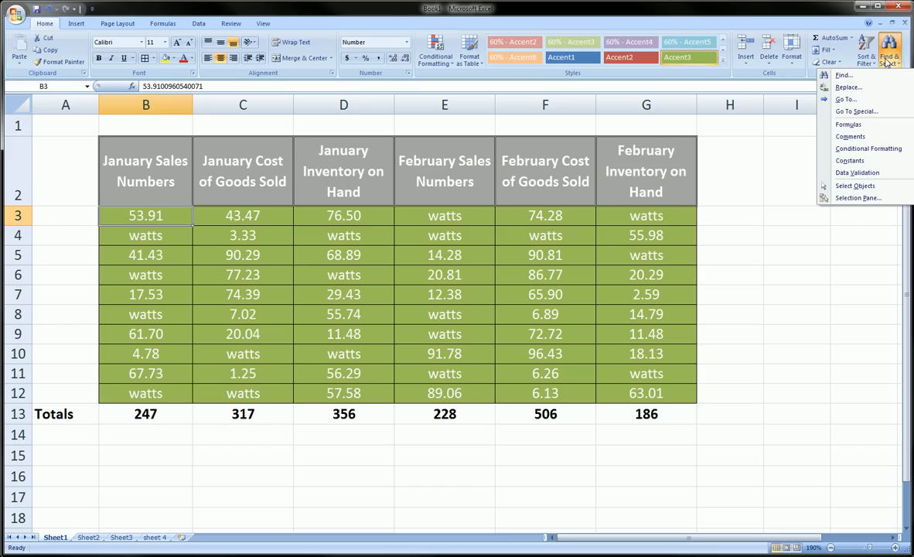
{"action": "left_click", "coordinate": [847, 87]}
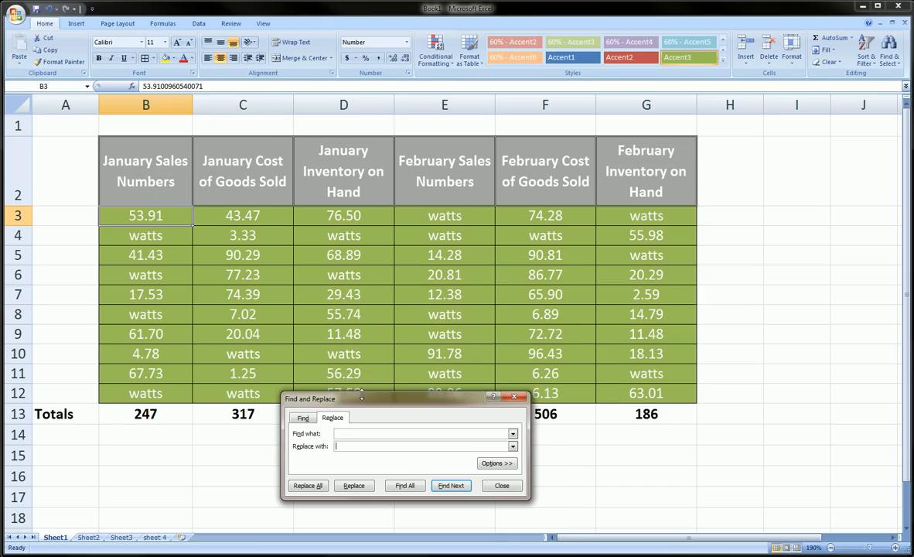
{"action": "mouse_move", "coordinate": [148, 274]}
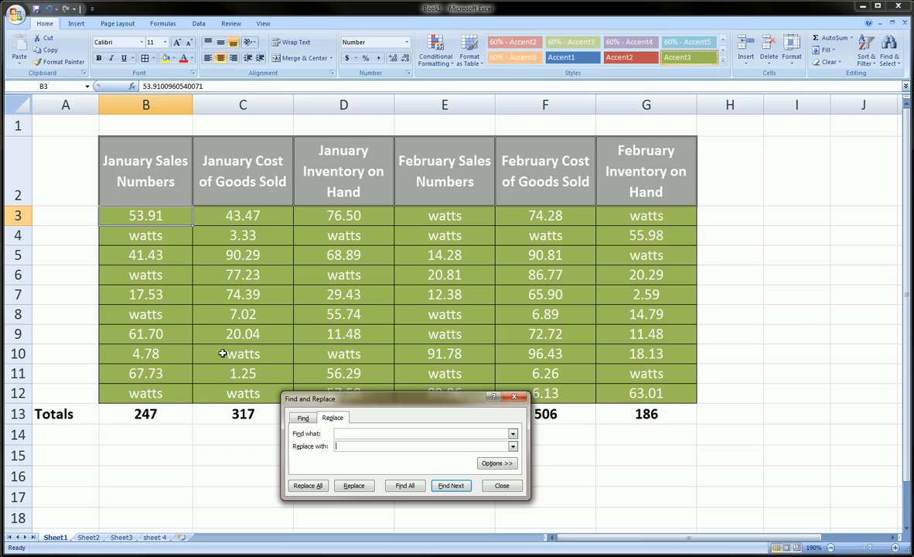
{"action": "mouse_move", "coordinate": [365, 372]}
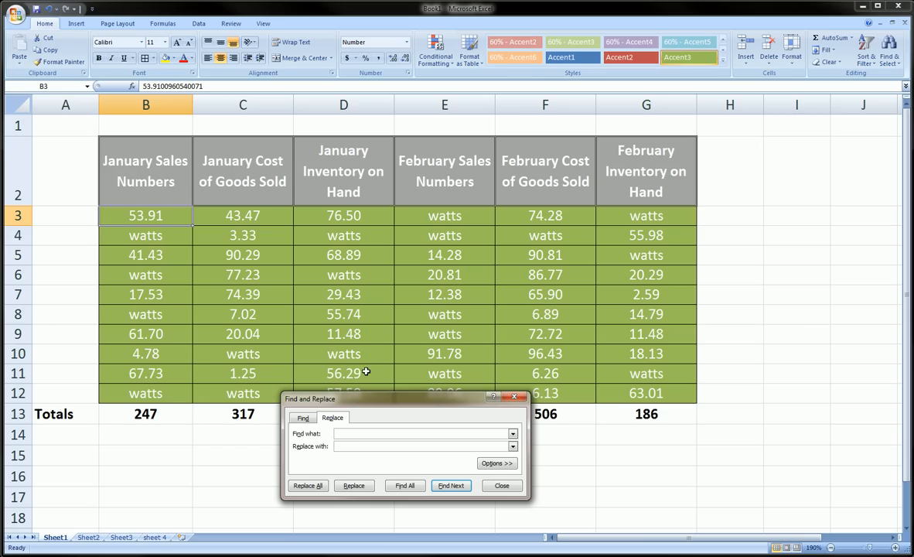
{"action": "mouse_move", "coordinate": [561, 227]}
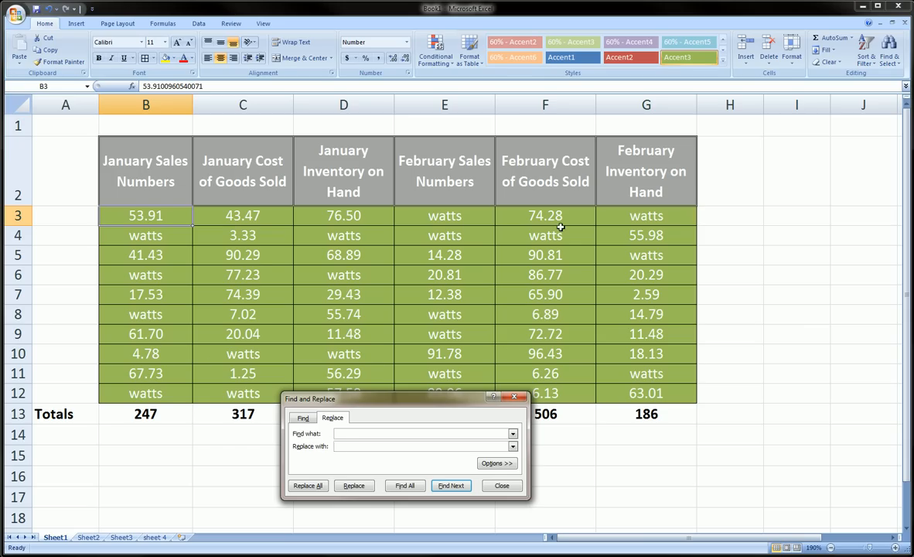
{"action": "mouse_move", "coordinate": [433, 404]}
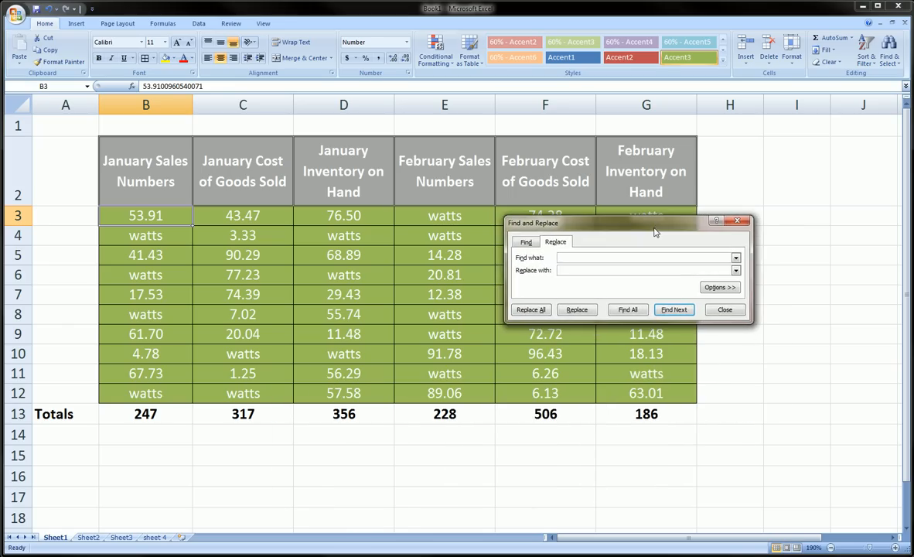
Move the dialog off the table, then enter 'watts' to find and 'alan' as replacement.
{"action": "left_click_drag", "start_coordinate": [655, 223], "coordinate": [485, 219]}
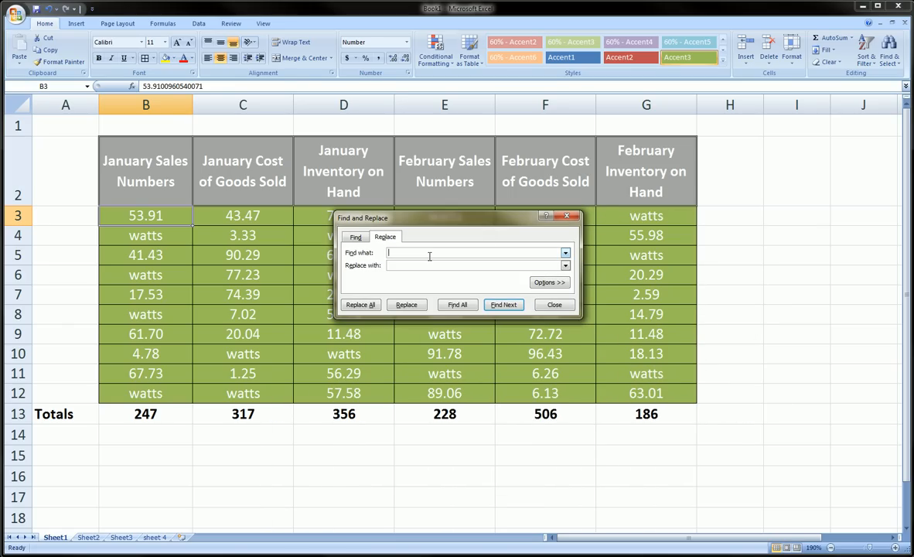
{"action": "type", "text": "w"}
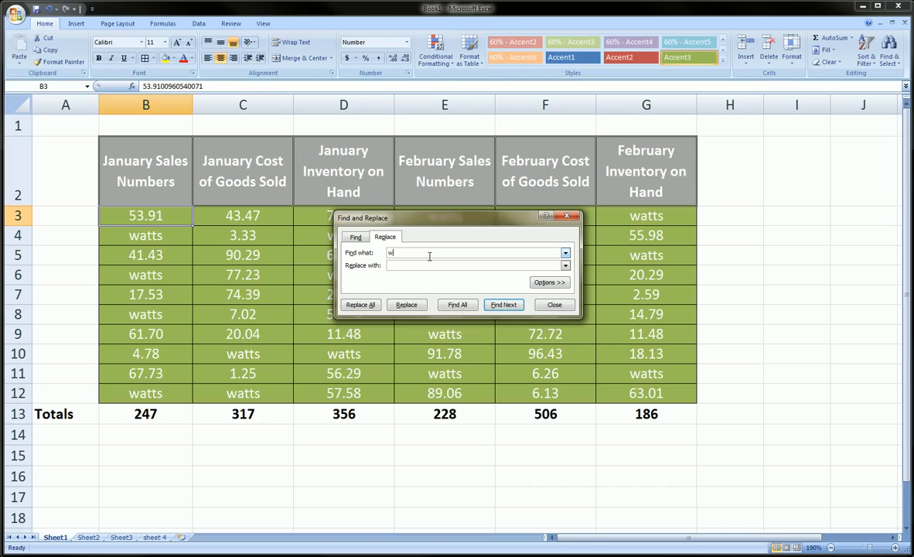
{"action": "type", "text": "atts"}
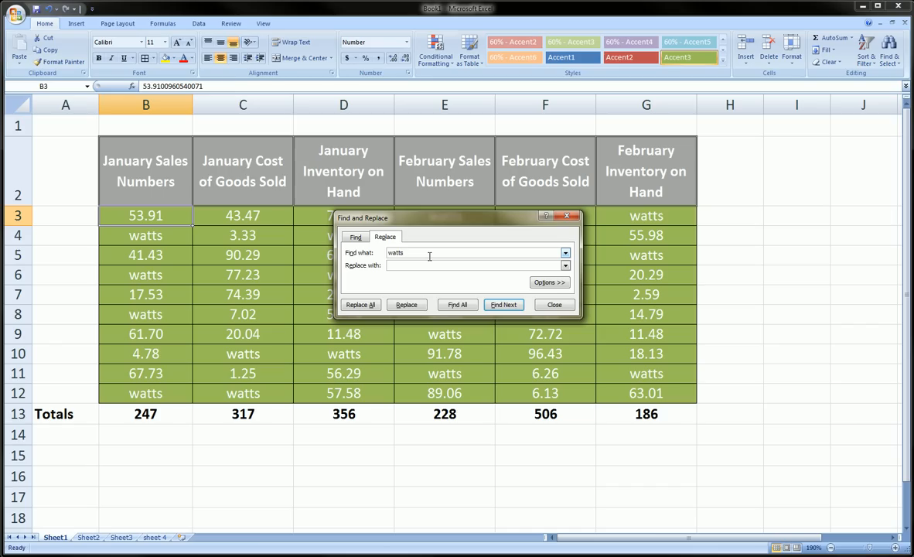
{"action": "left_click", "coordinate": [472, 265]}
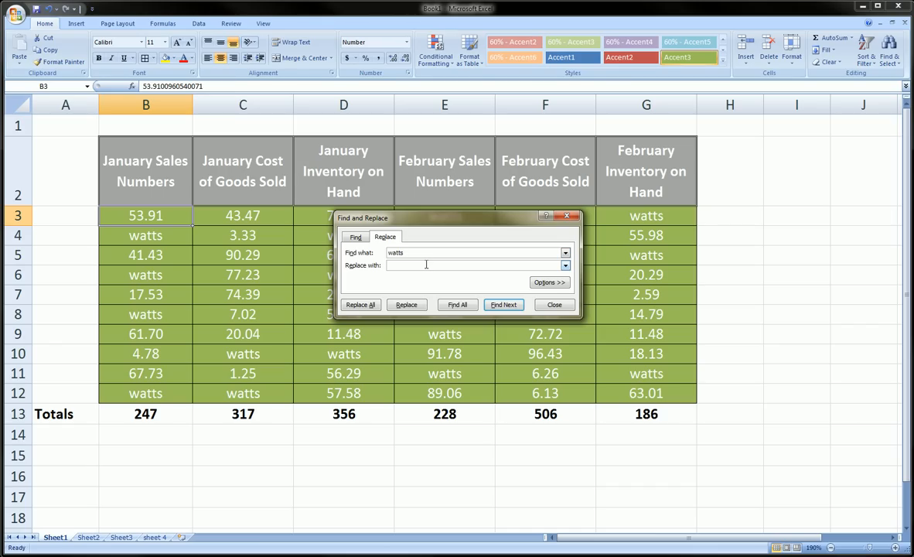
{"action": "type", "text": "alan"}
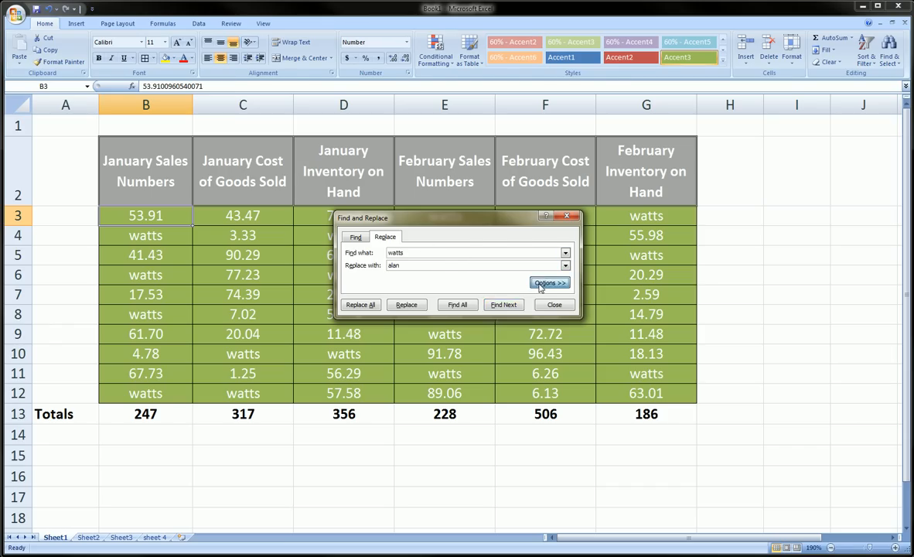
{"action": "left_click", "coordinate": [549, 283]}
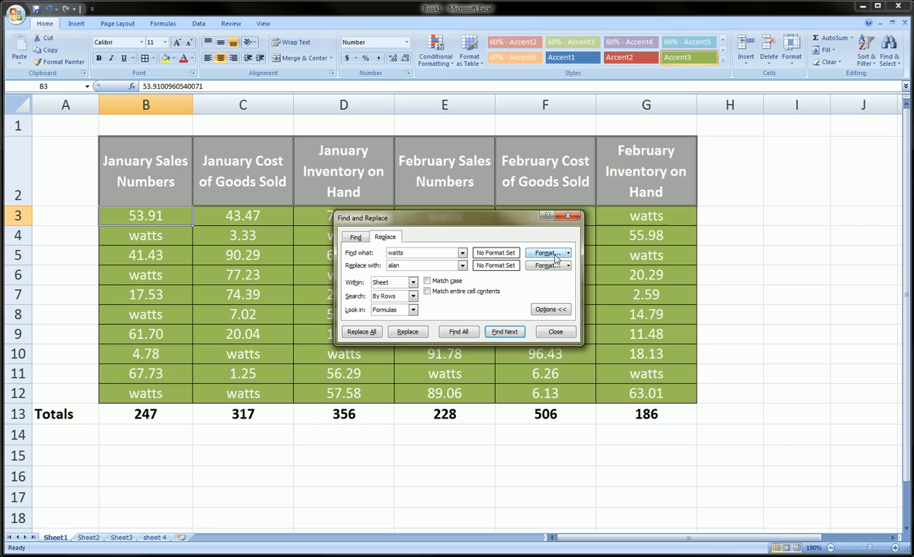
{"action": "mouse_move", "coordinate": [569, 261]}
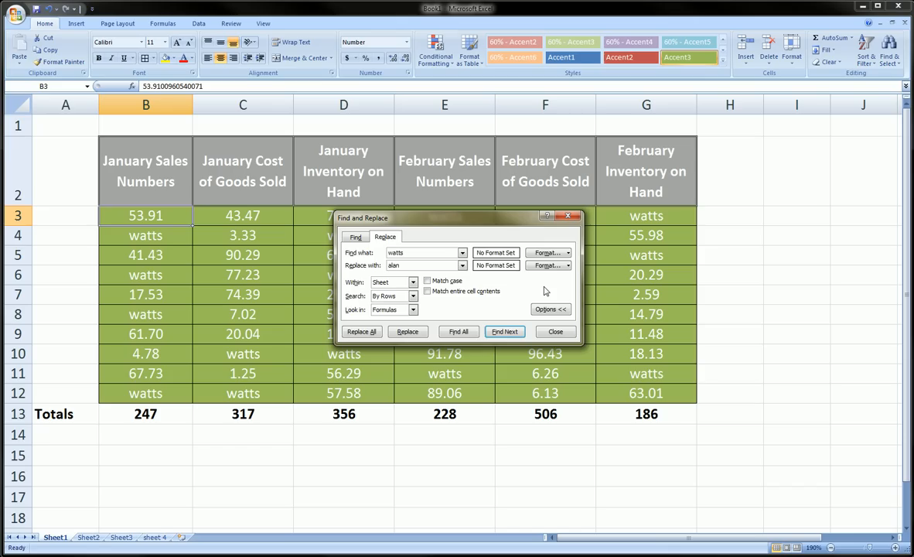
{"action": "mouse_move", "coordinate": [525, 287]}
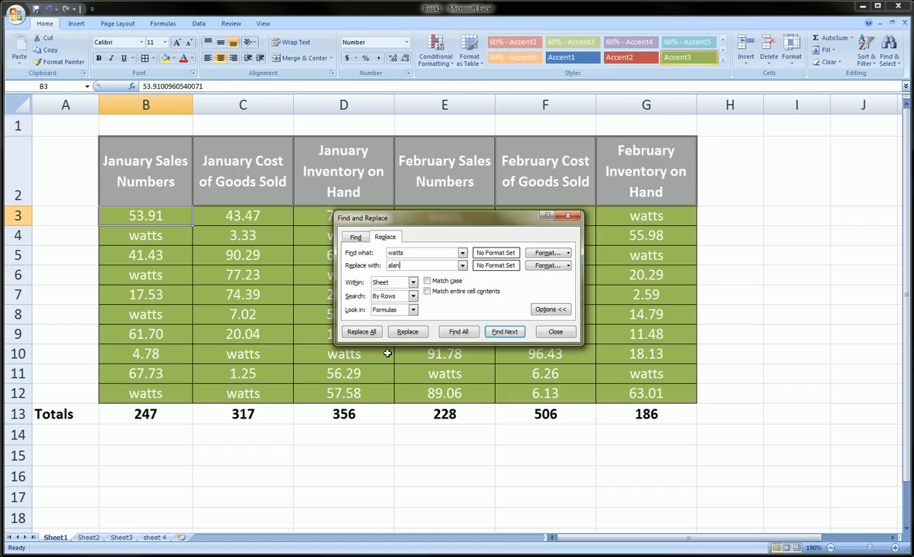
{"action": "left_click", "coordinate": [412, 283]}
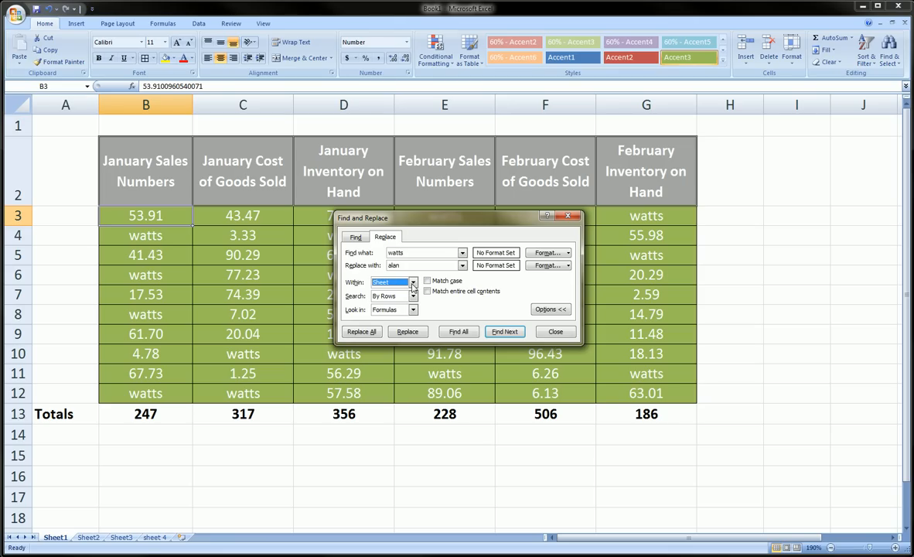
{"action": "mouse_move", "coordinate": [123, 538]}
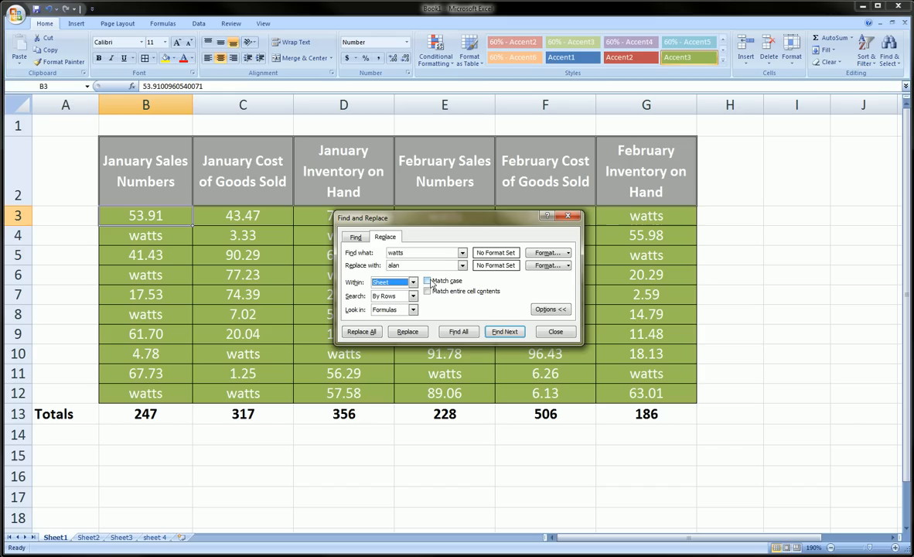
Toggle Match case on then off, and review the By Rows search order.
{"action": "left_click", "coordinate": [430, 280]}
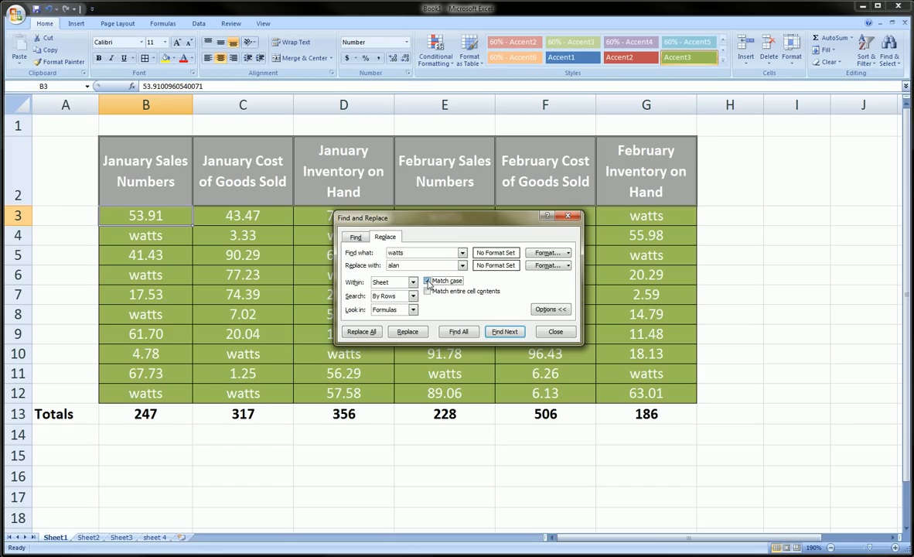
{"action": "left_click", "coordinate": [428, 281]}
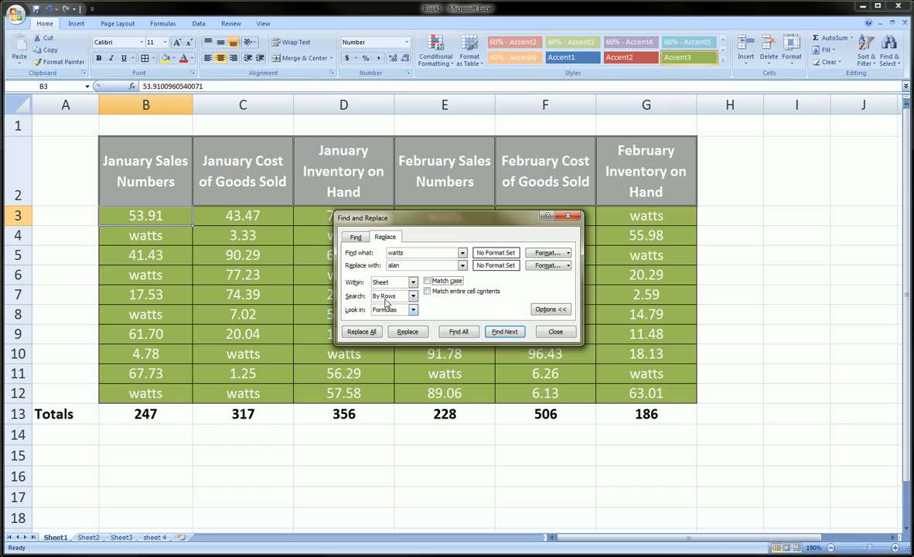
{"action": "left_click", "coordinate": [412, 295]}
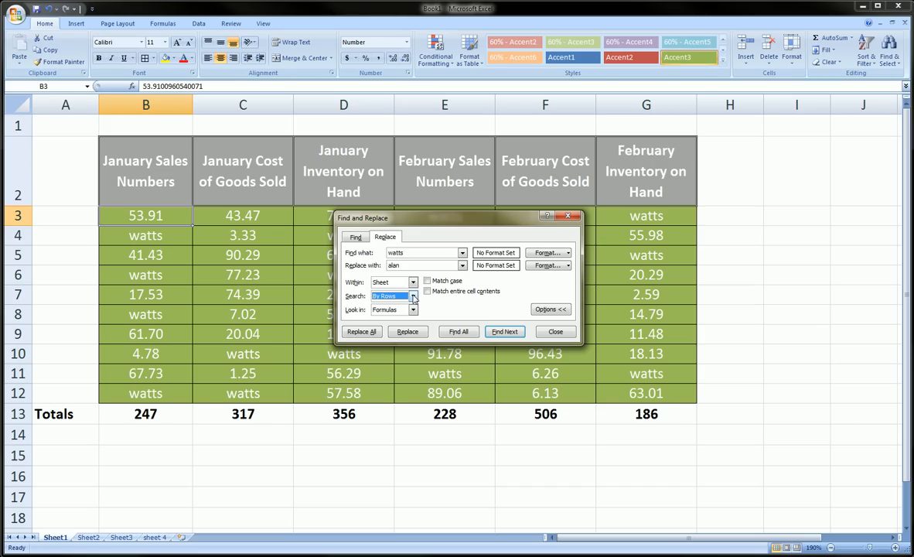
{"action": "mouse_move", "coordinate": [435, 314]}
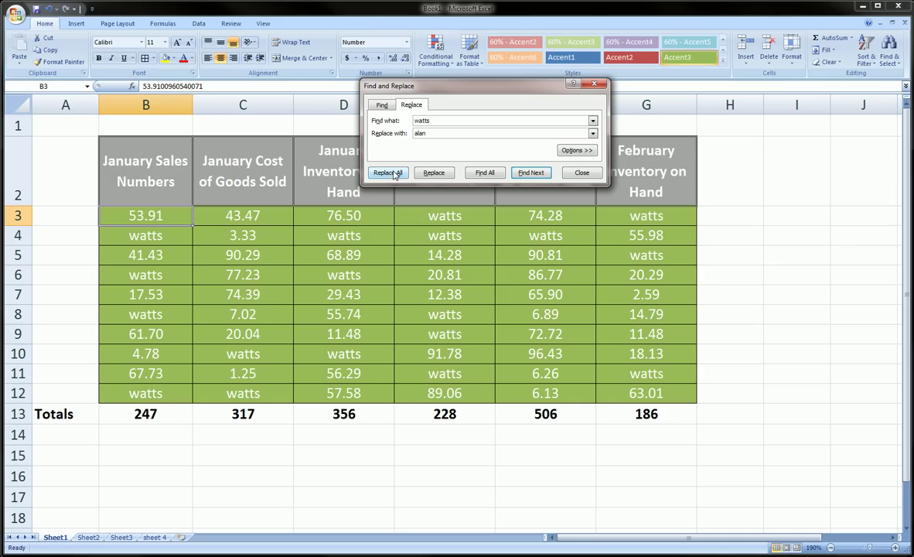
Replace all 'watts' with 'alan' and acknowledge the 18-replacements message.
{"action": "left_click", "coordinate": [387, 172]}
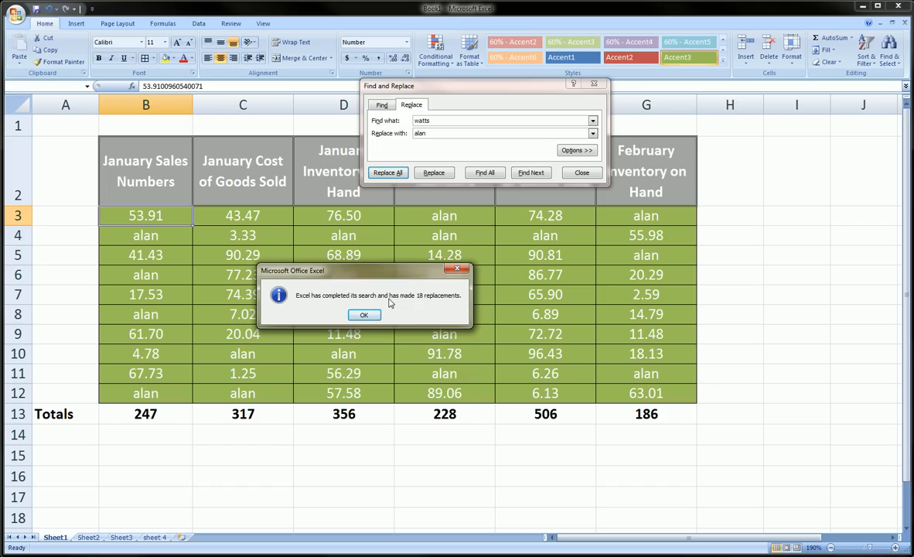
{"action": "mouse_move", "coordinate": [437, 306]}
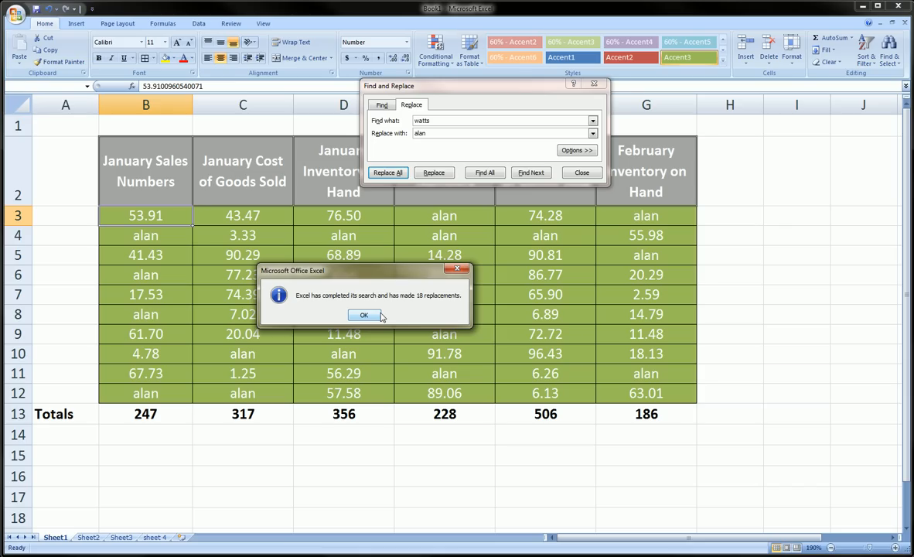
{"action": "left_click", "coordinate": [364, 315]}
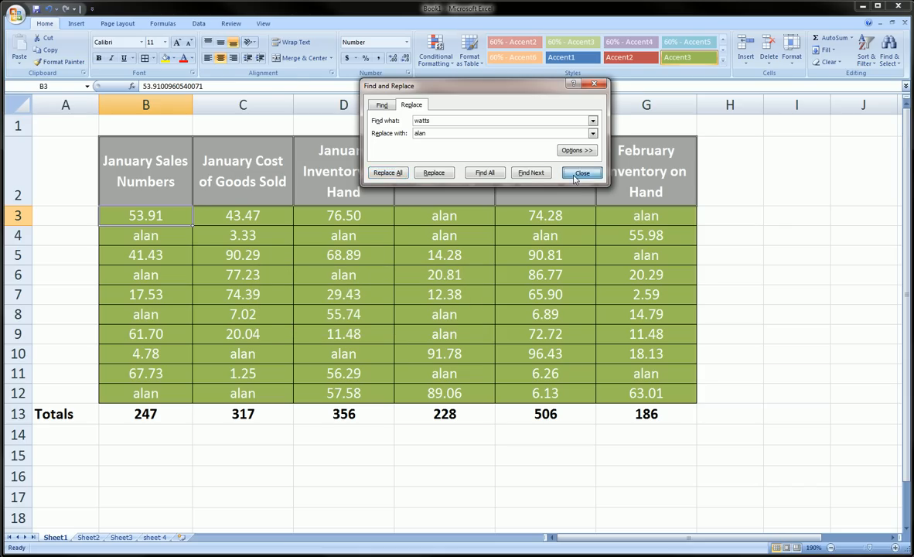
Close the dialog and check that B6, C12, D6, E8 and F4 read alan, then inspect G8.
{"action": "left_click", "coordinate": [582, 173]}
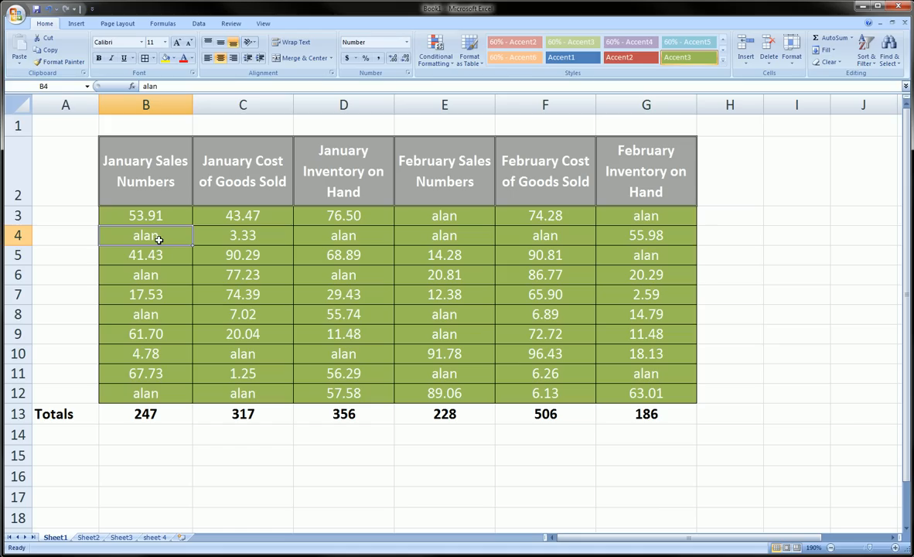
{"action": "mouse_move", "coordinate": [143, 227]}
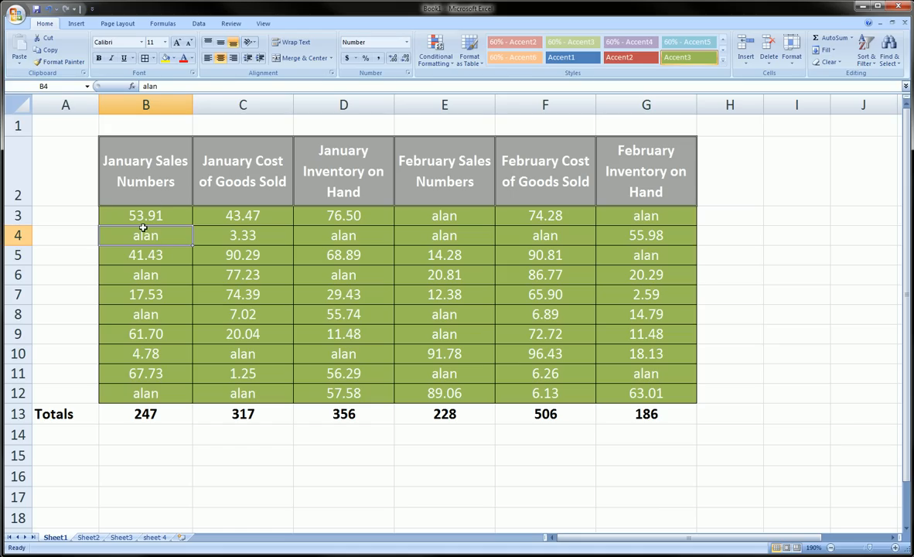
{"action": "left_click", "coordinate": [146, 275]}
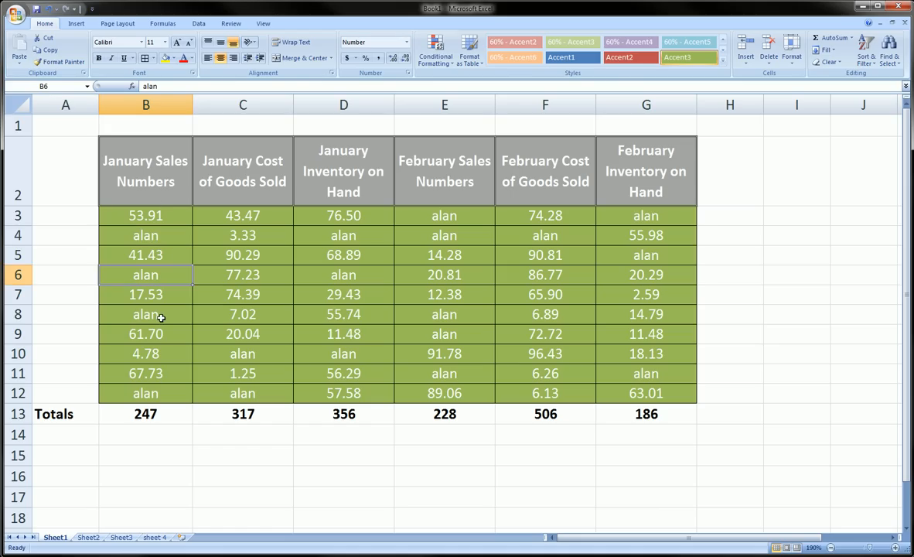
{"action": "left_click", "coordinate": [243, 393]}
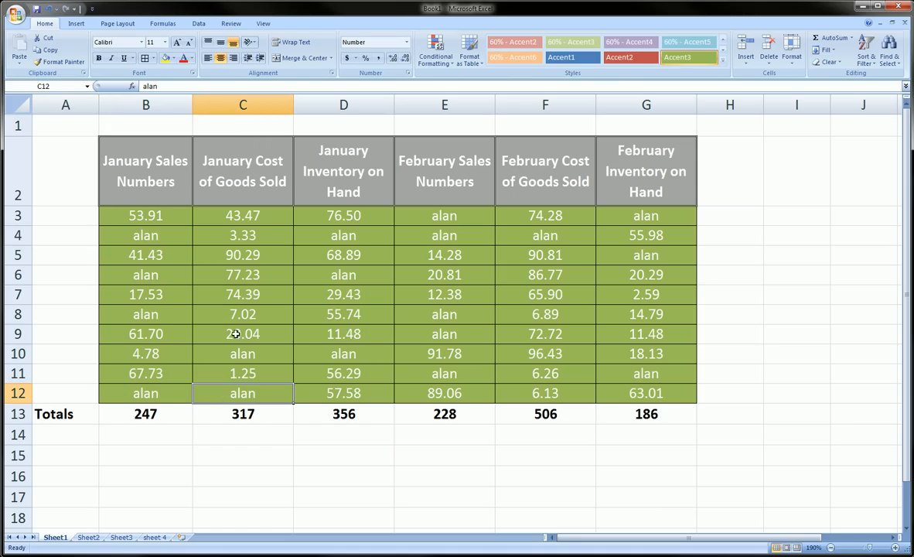
{"action": "left_click", "coordinate": [343, 275]}
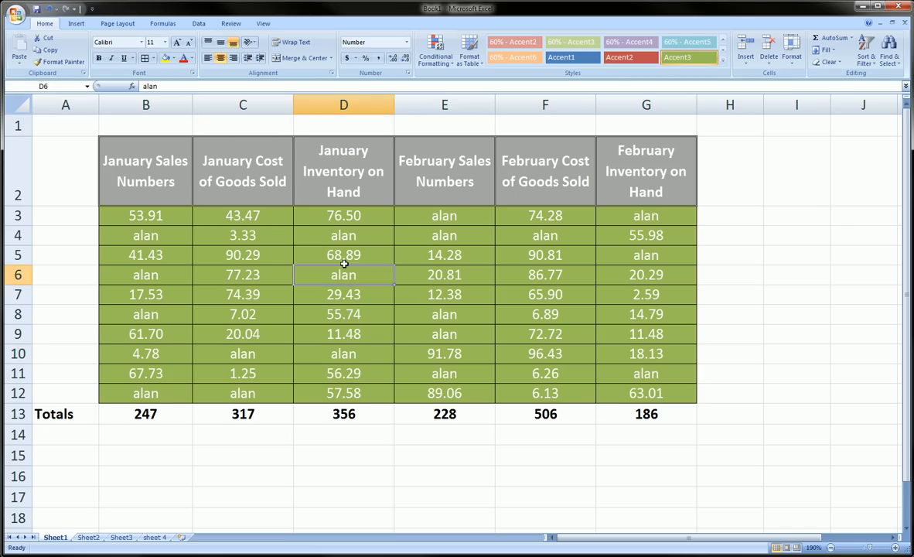
{"action": "left_click", "coordinate": [444, 314]}
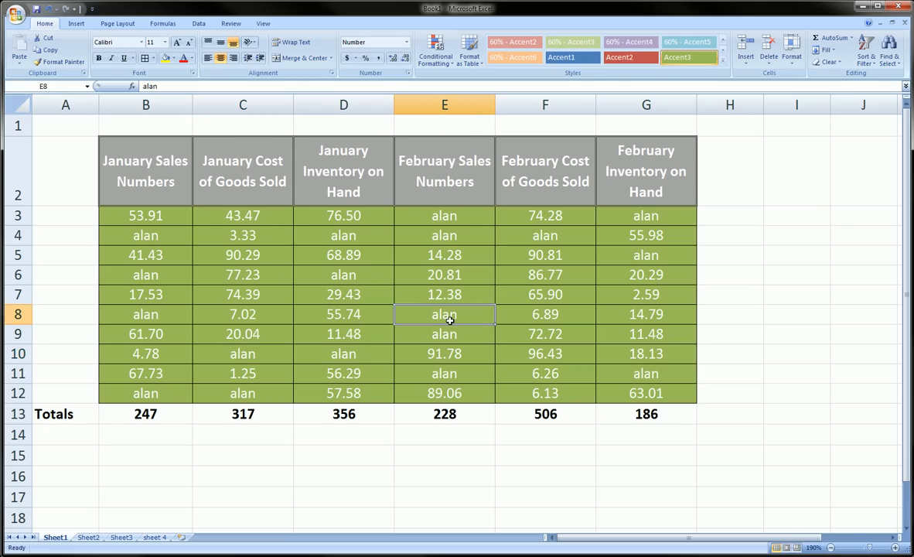
{"action": "left_click", "coordinate": [546, 235]}
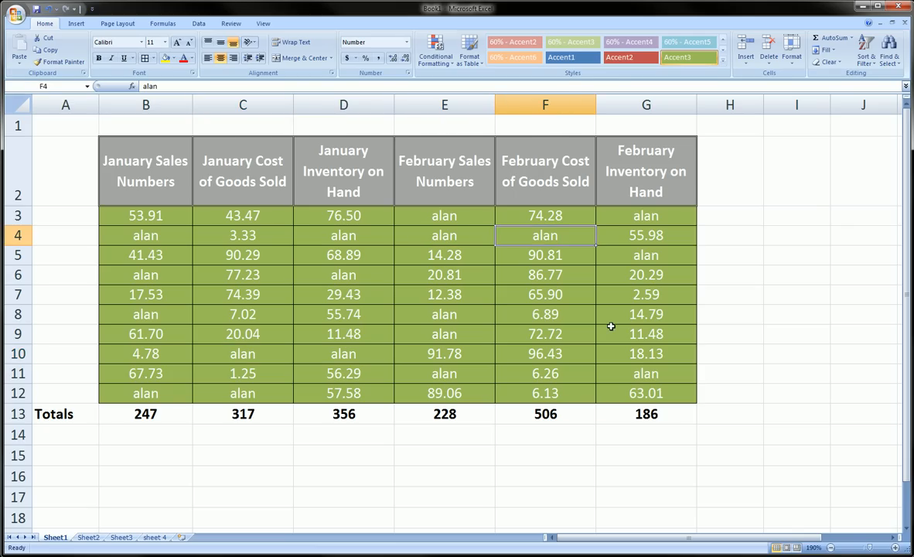
{"action": "left_click", "coordinate": [646, 314]}
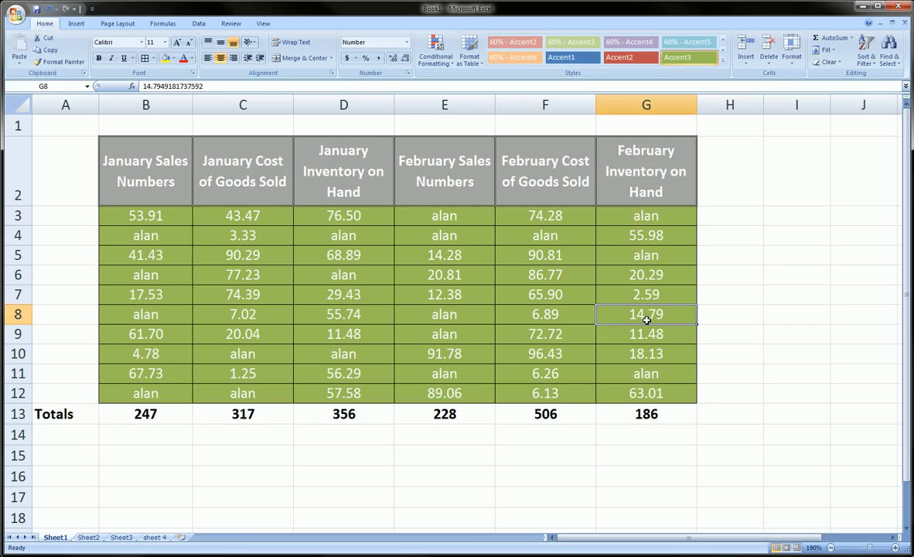